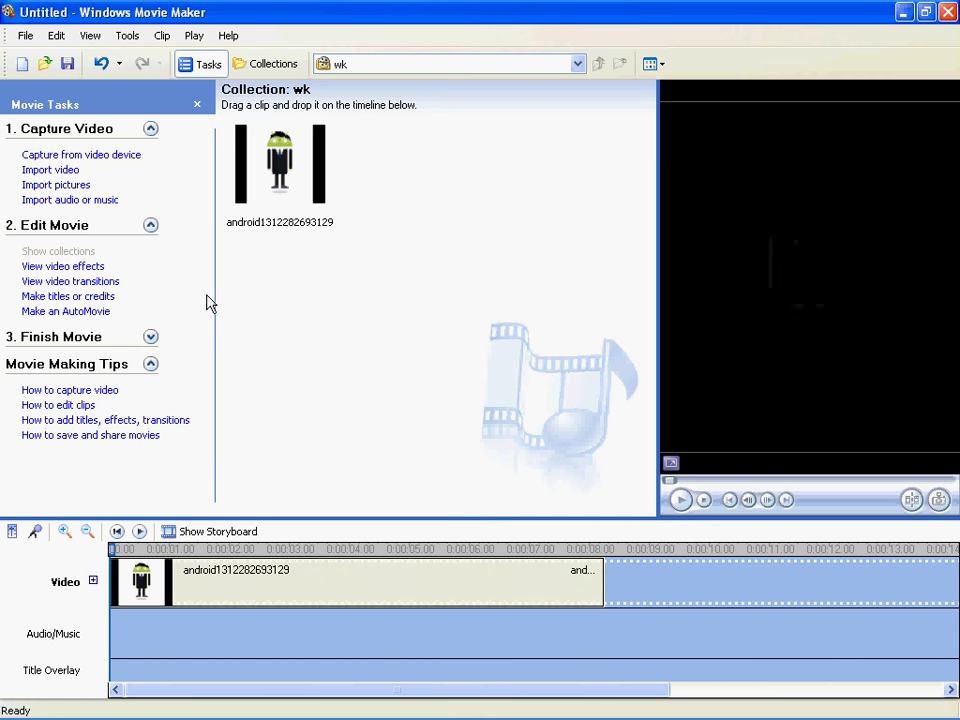
mouse_move(96, 300)
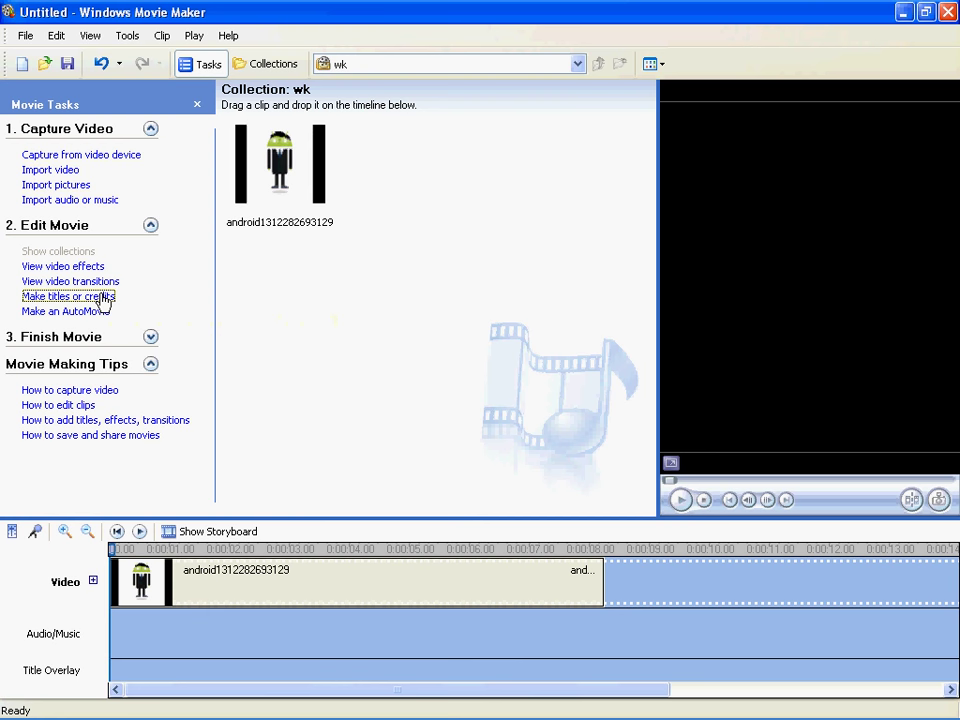
Start 'Make titles or credits' from the Edit Movie tasks
left_click(68, 296)
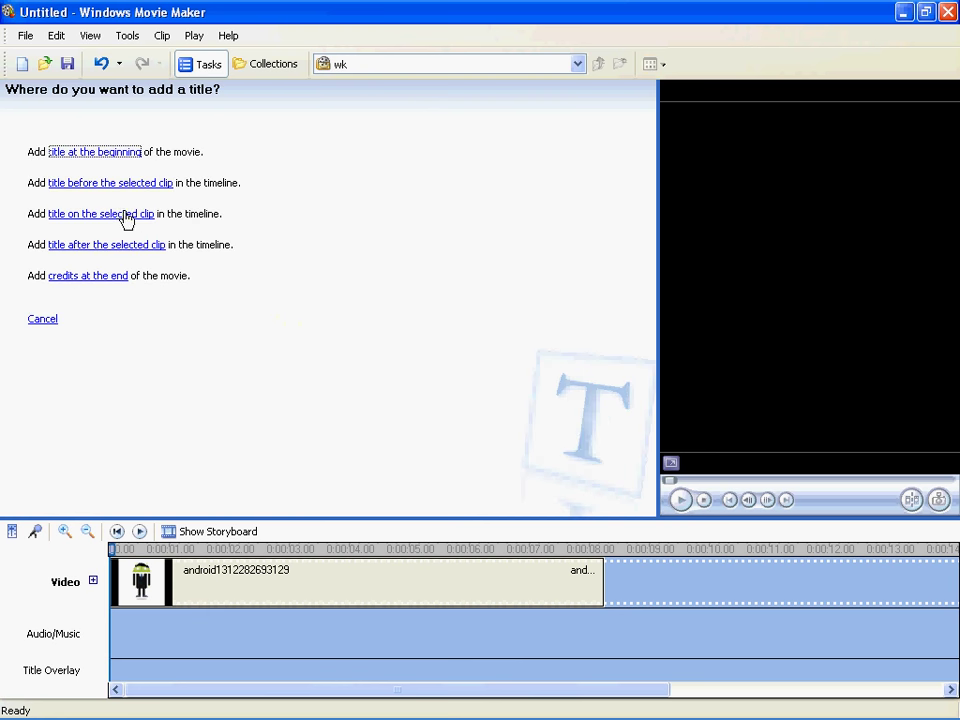
Create a title on the selected android clip reading 'Testting subtitle'
left_click(100, 212)
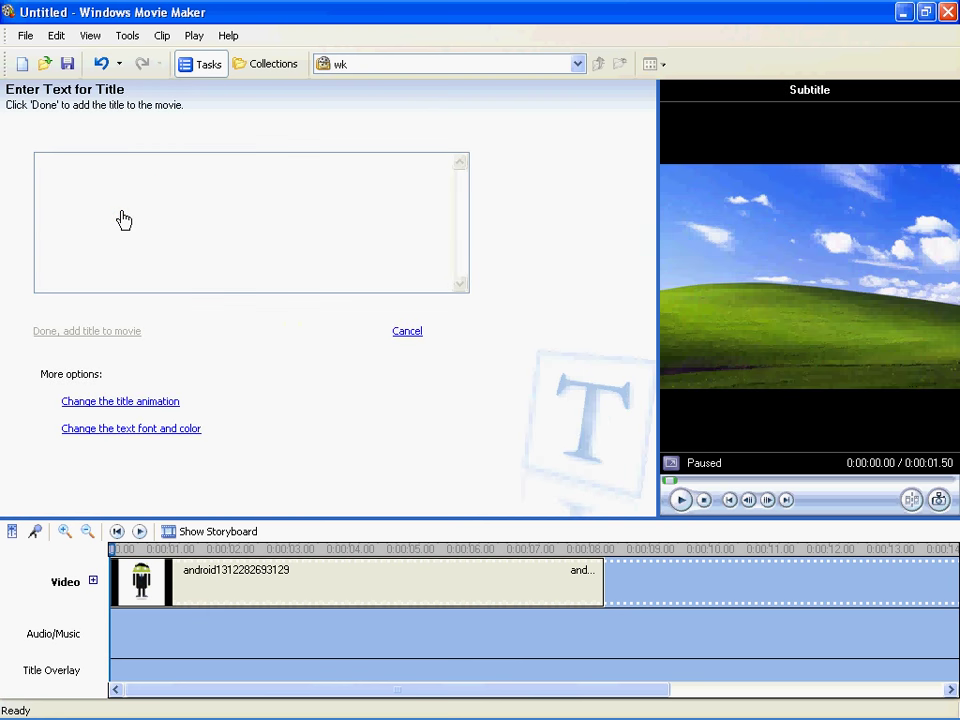
type("Testting")
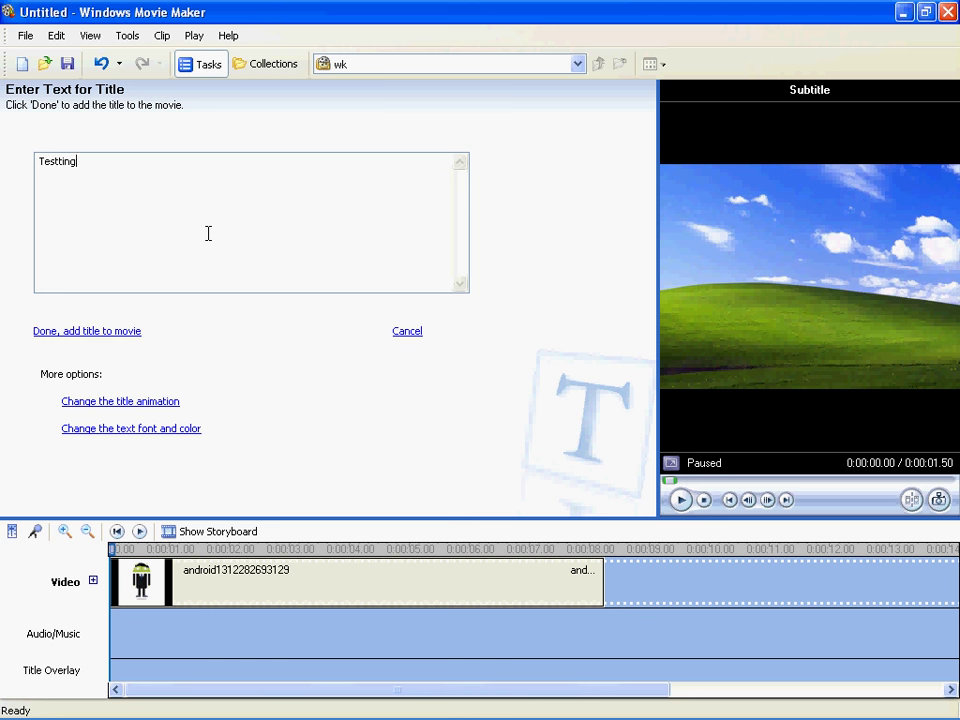
type("sub")
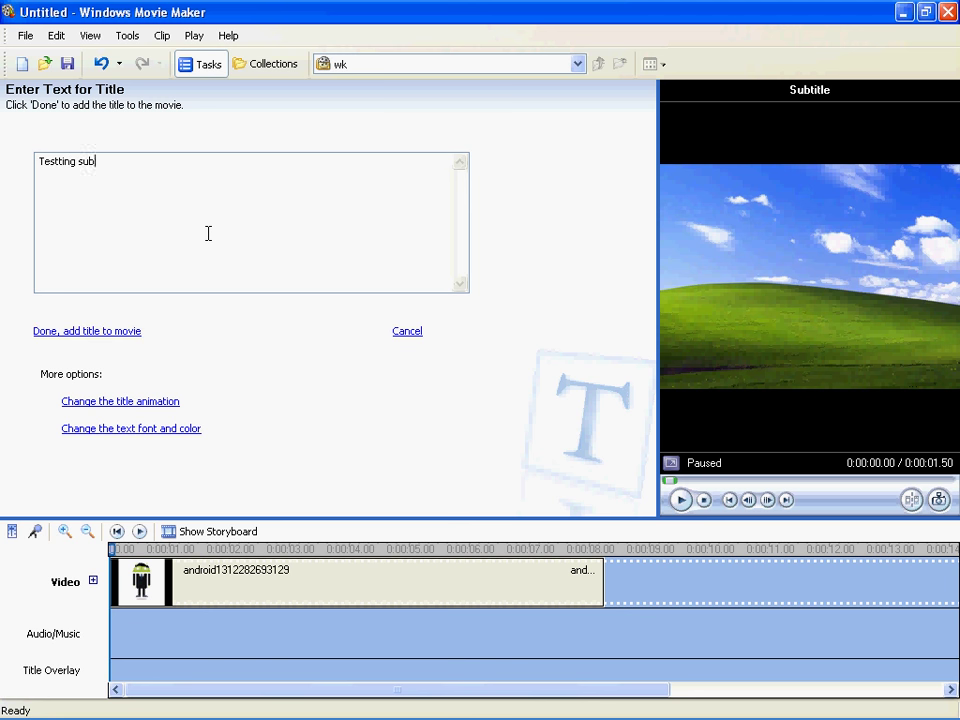
type("title")
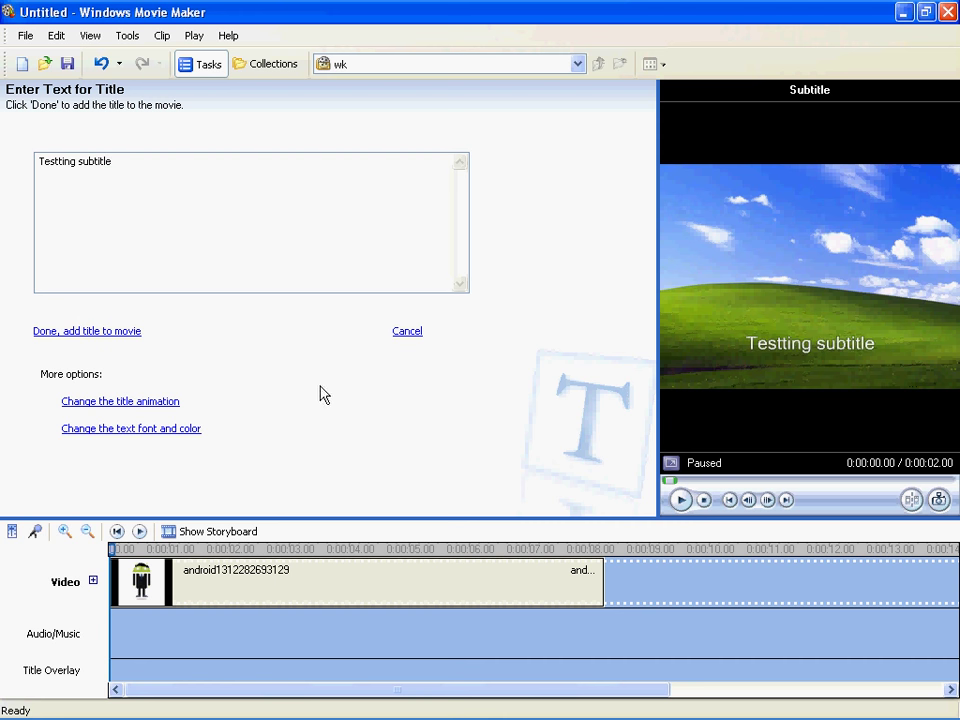
mouse_move(280, 350)
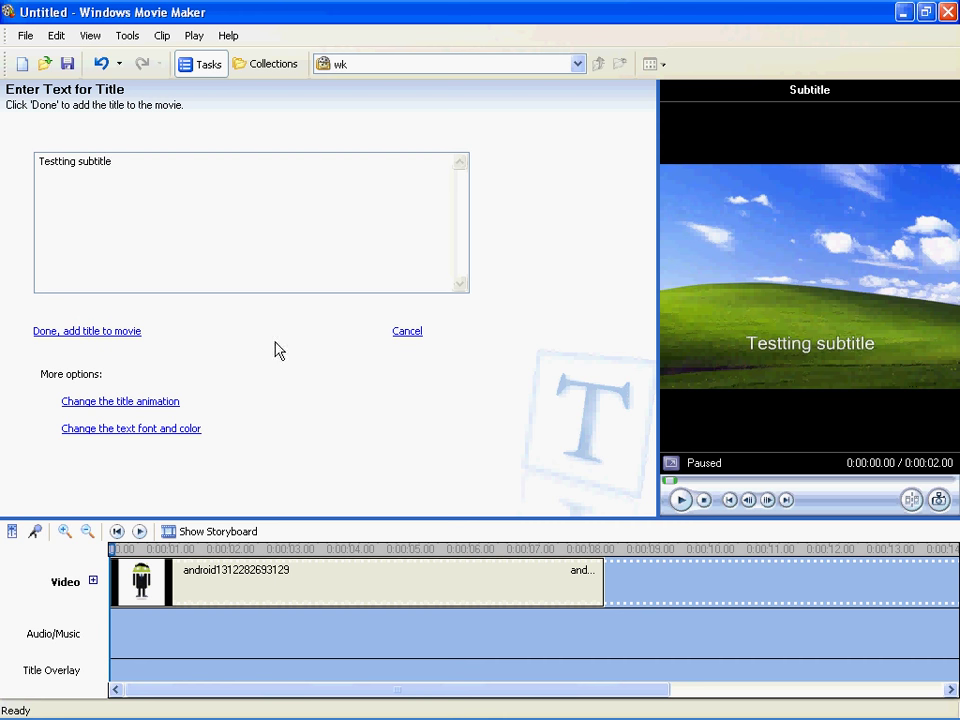
Apply the Subtitle title animation so the text sits at the bottom of the picture
left_click(120, 400)
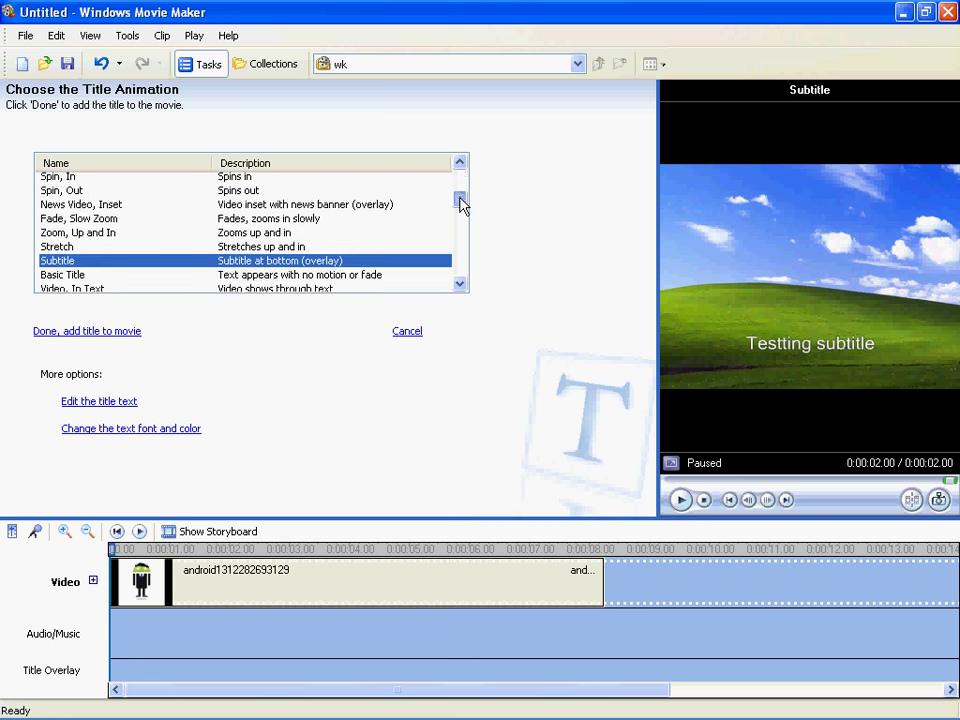
scroll("down", 3)
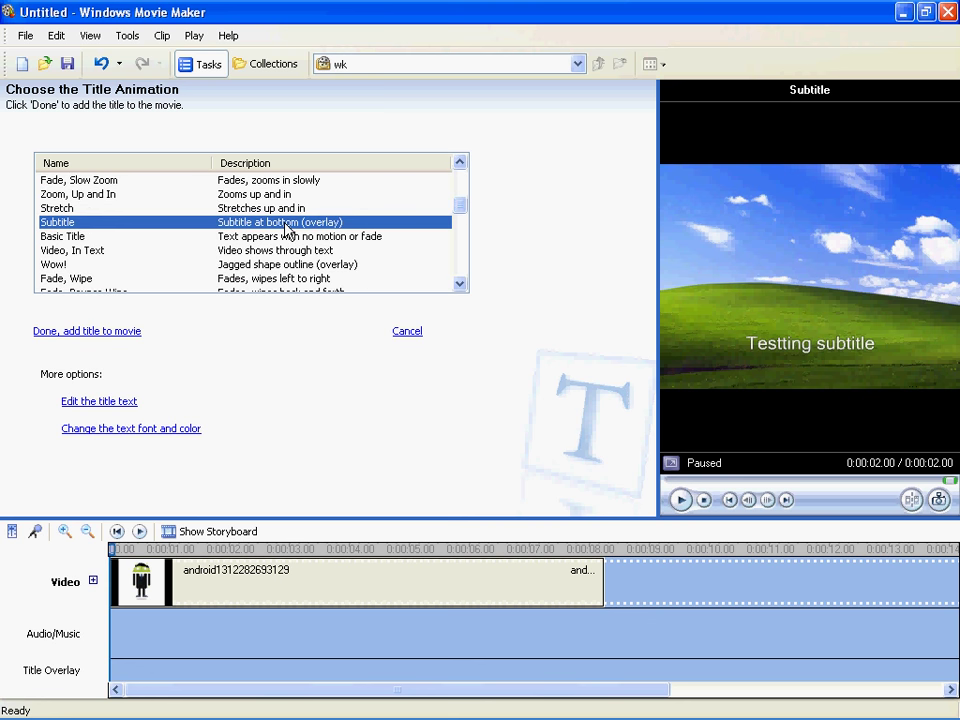
left_click(680, 500)
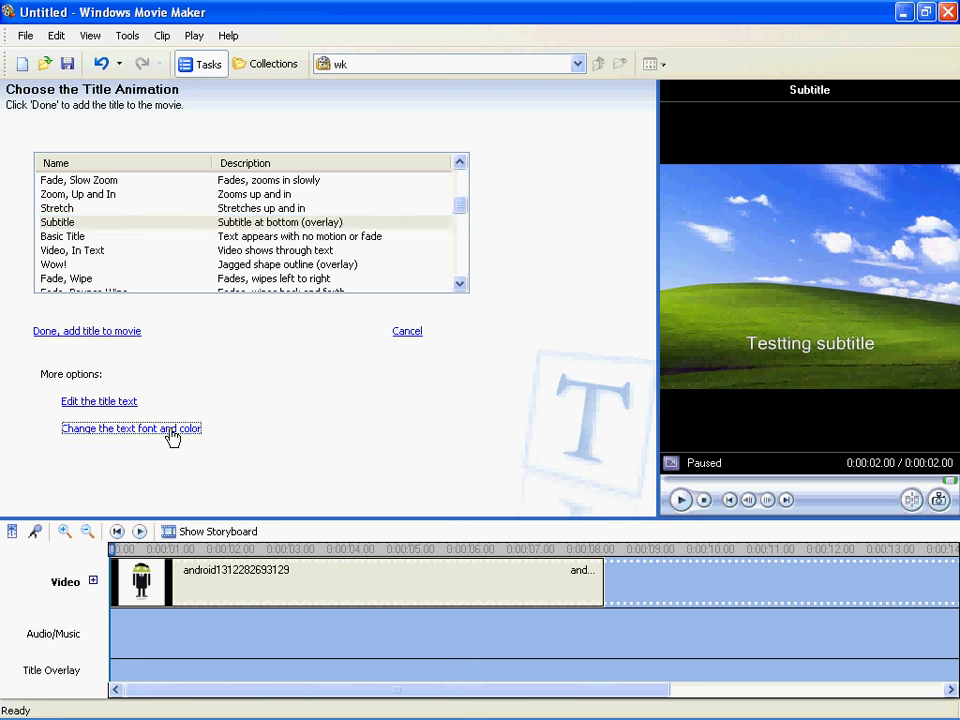
Make the title text yellow, larger and bold, and add it to the title overlay track
left_click(132, 428)
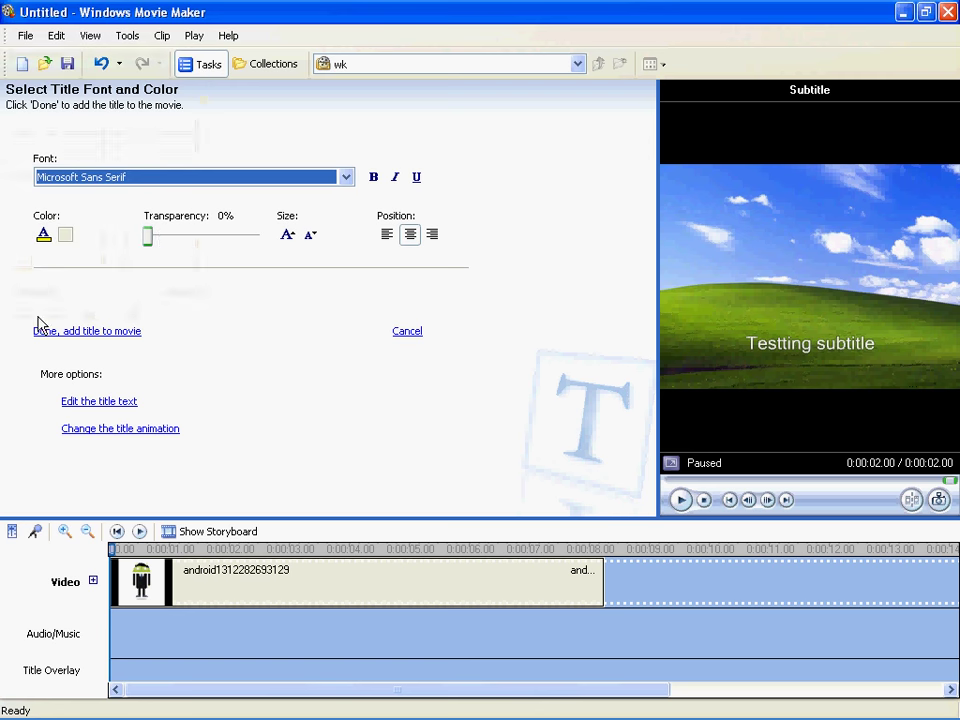
left_click(288, 234)
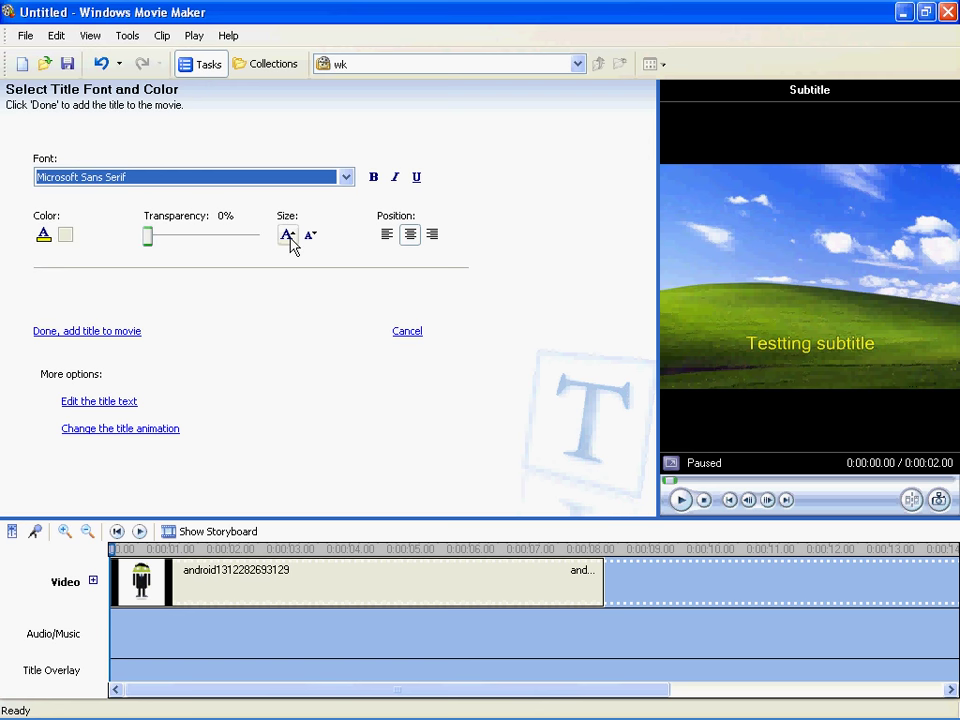
left_click(288, 234)
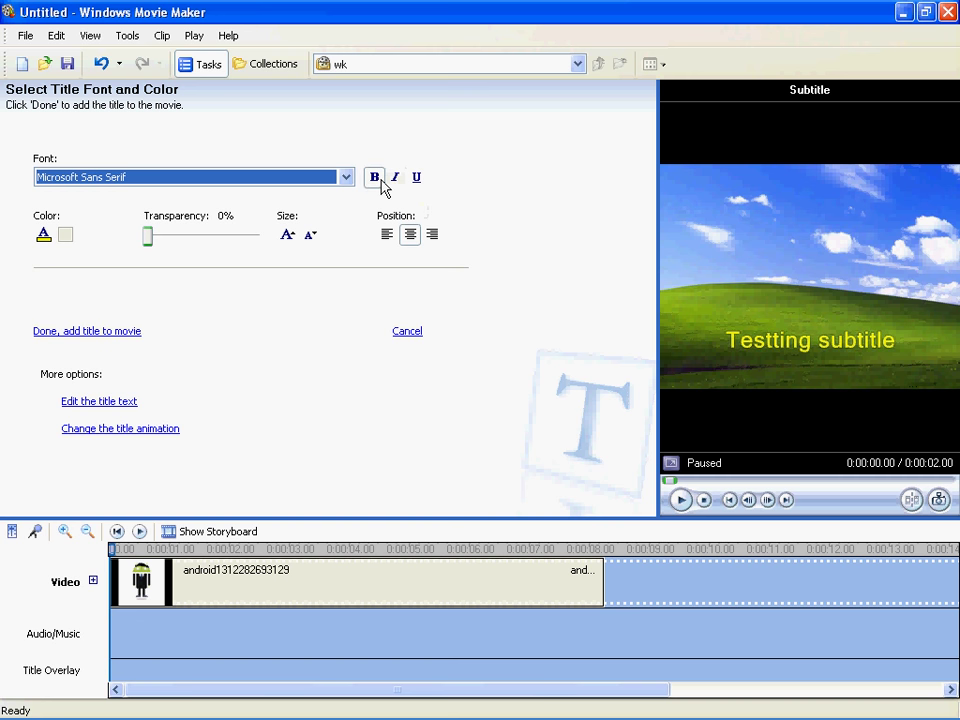
mouse_move(116, 336)
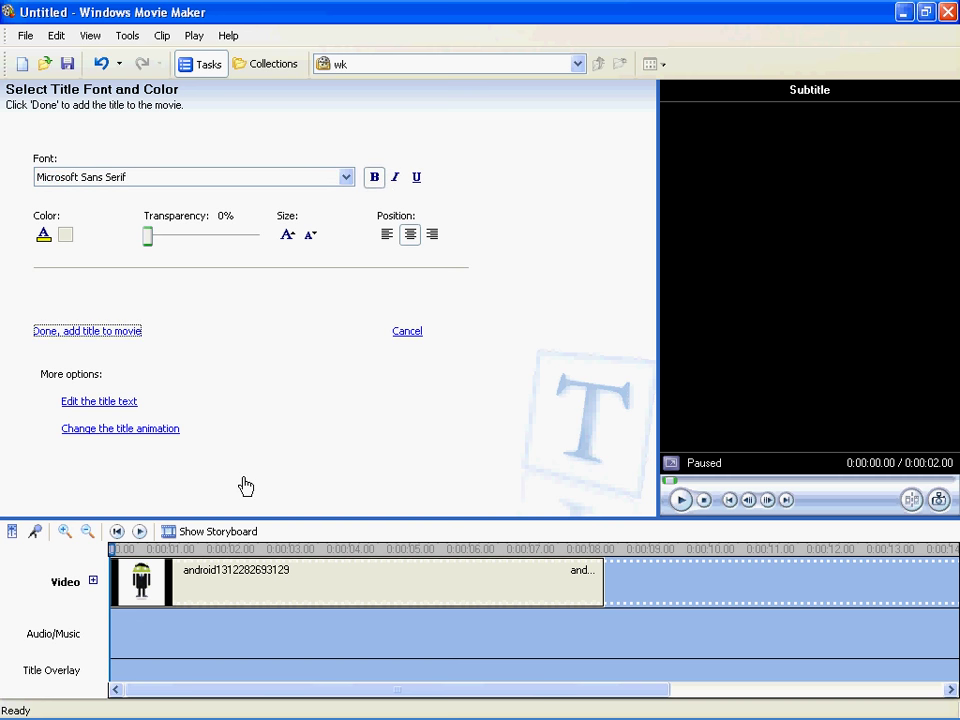
left_click(88, 332)
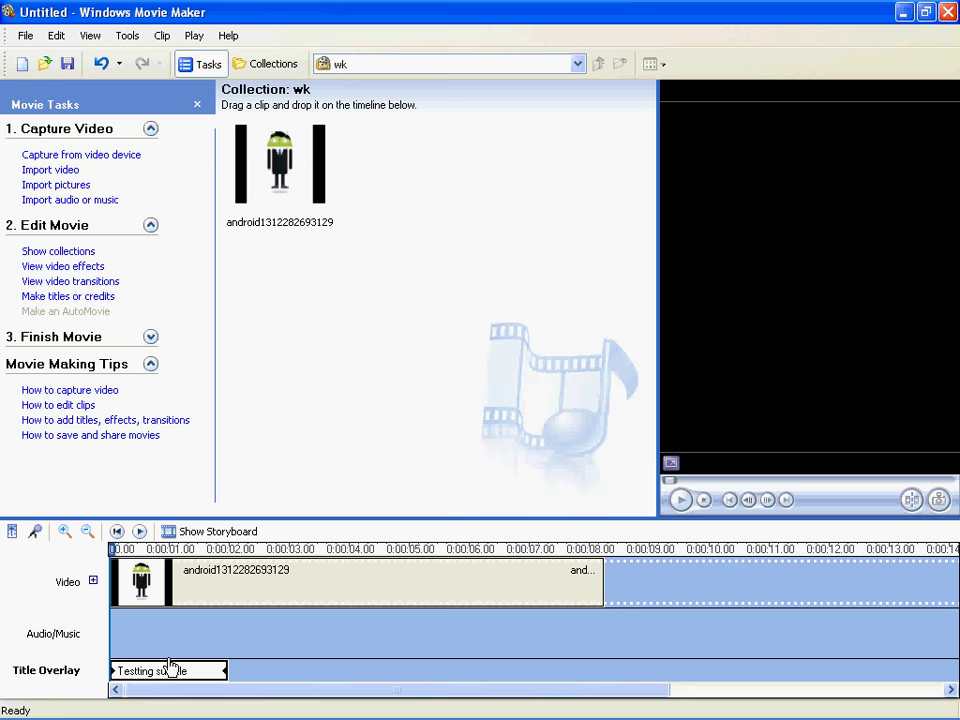
Select the title on the overlay track and play the timeline through to check it over the clip
left_click(168, 670)
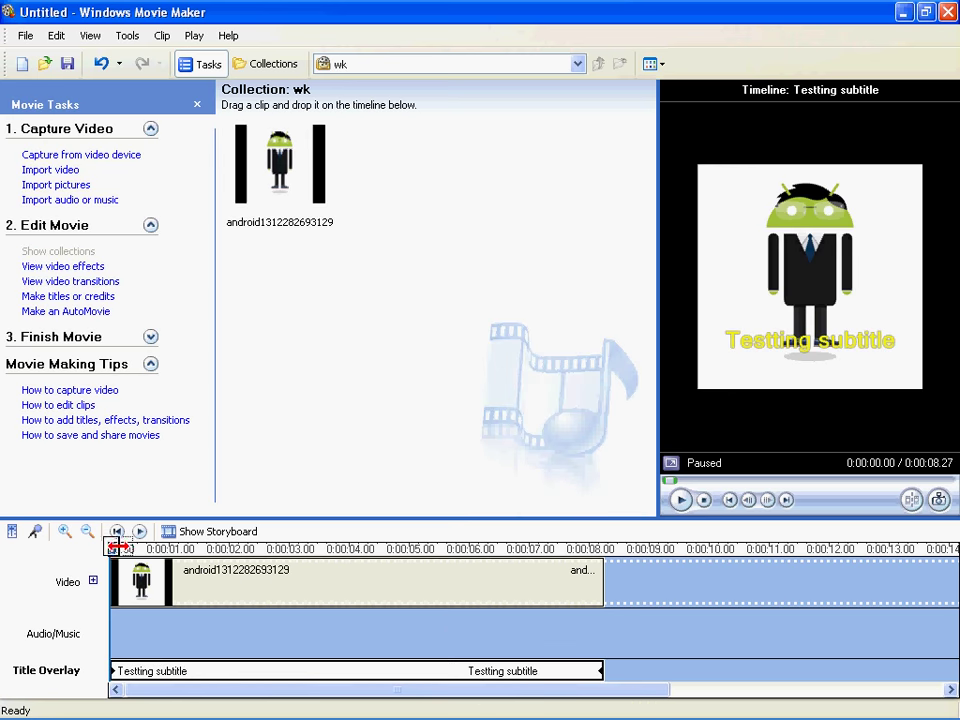
left_click(680, 500)
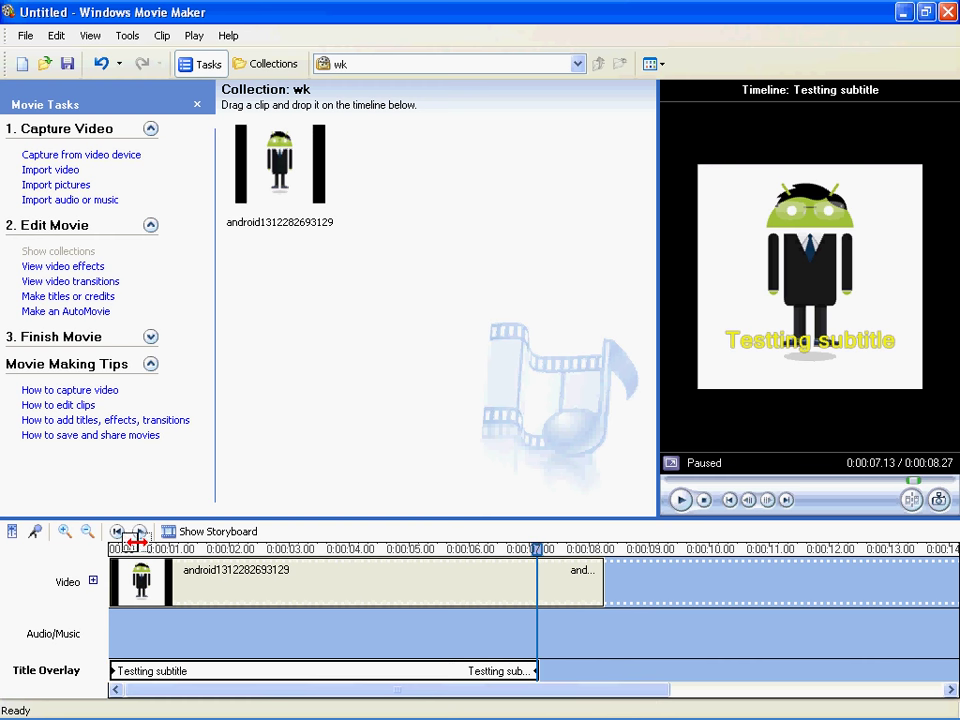
left_click(680, 500)
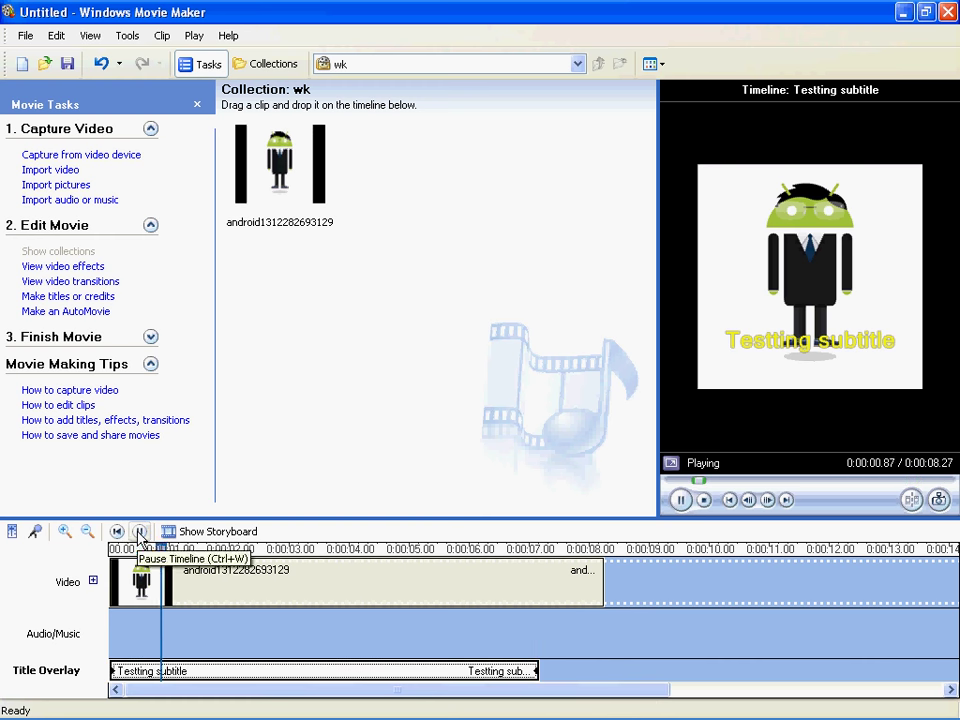
left_click(140, 532)
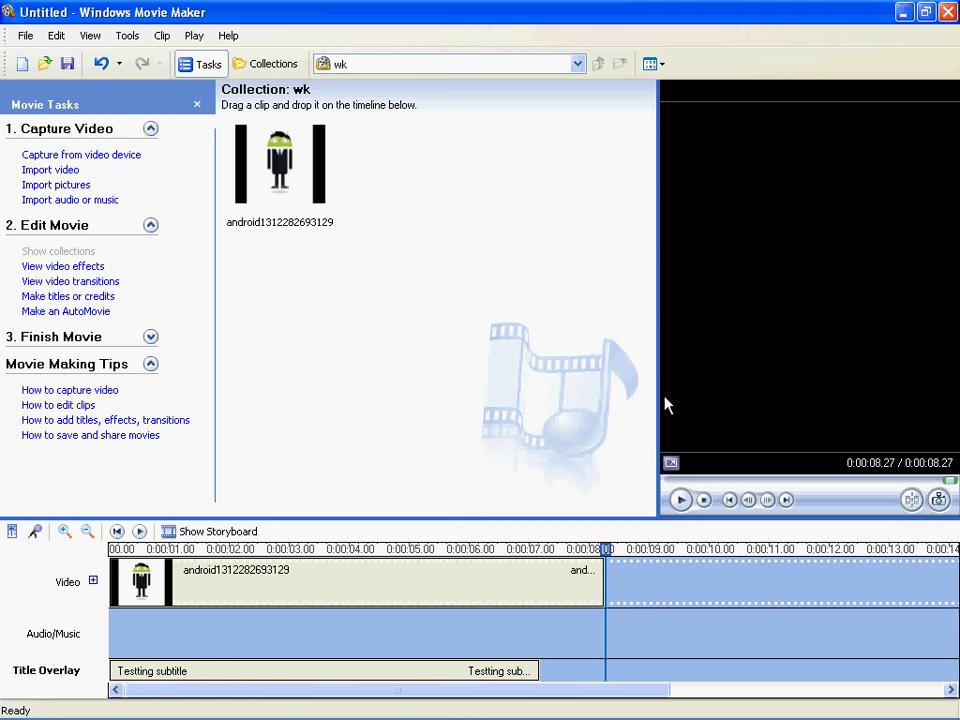
right_click(782, 704)
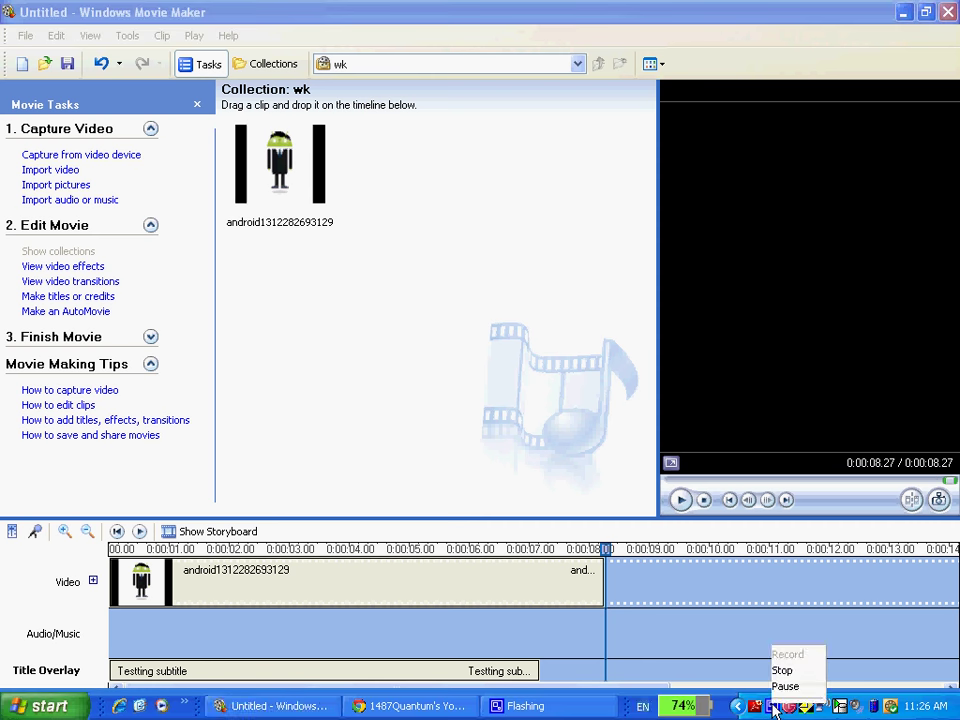